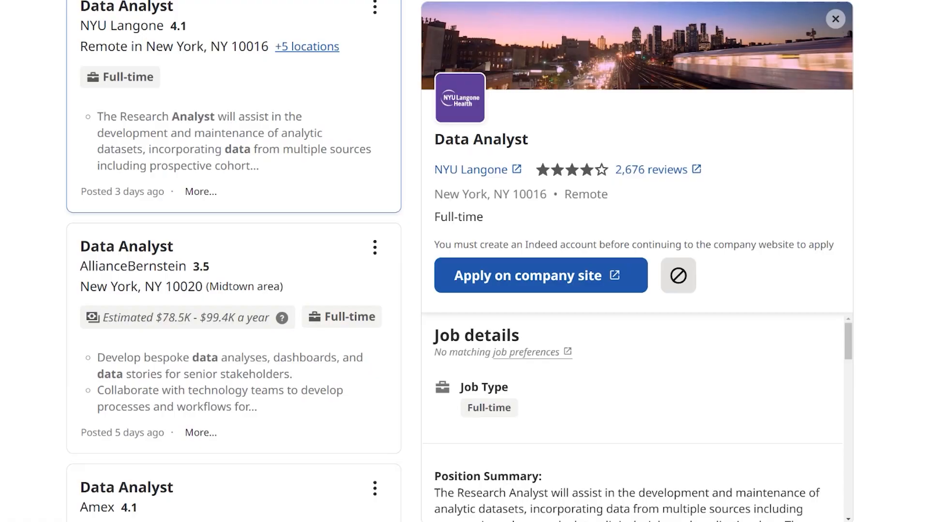
# Close the Price filter with Free checked and scroll the catalogue to the free Data Science courses.
pyautogui.scroll(-3)
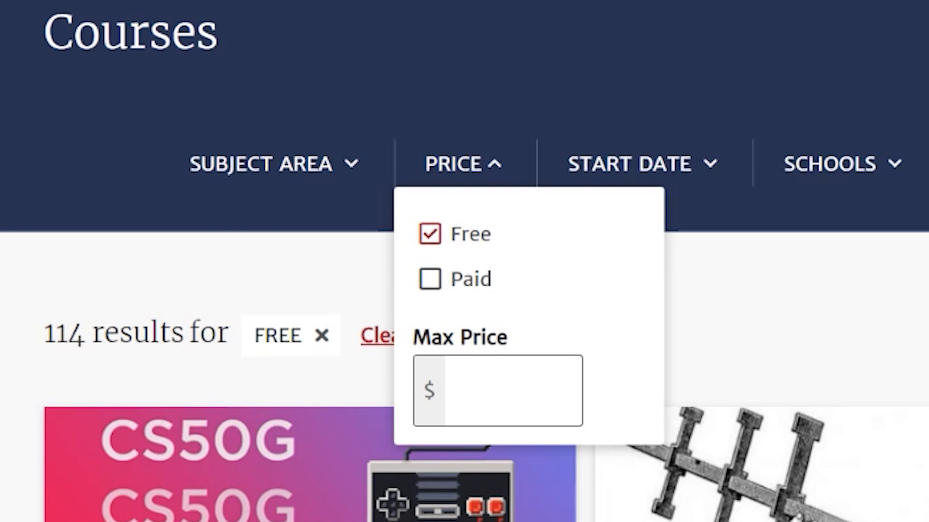
pyautogui.click(463, 164)
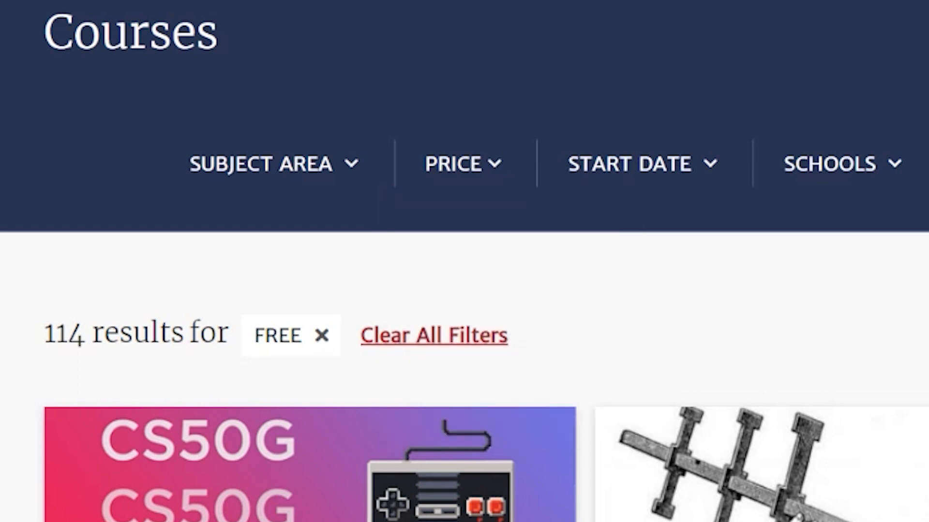
pyautogui.click(260, 165)
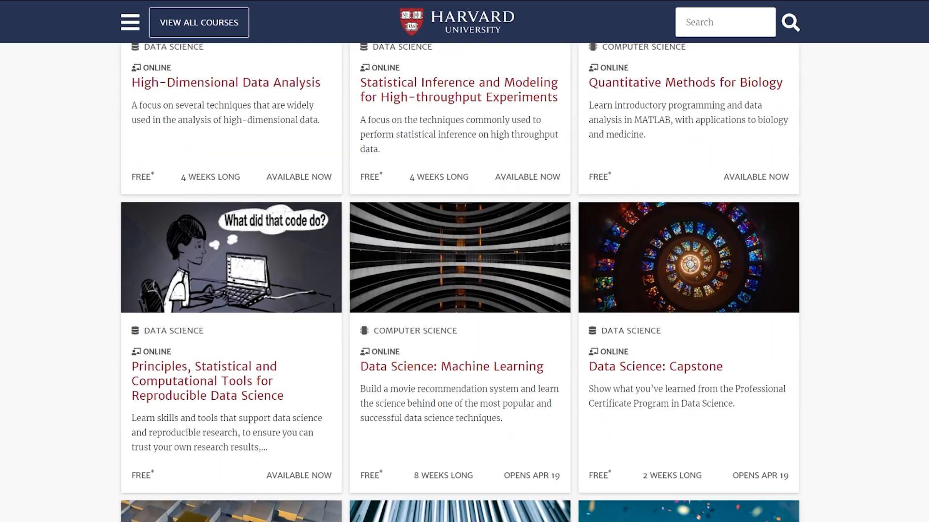
pyautogui.scroll(-3)
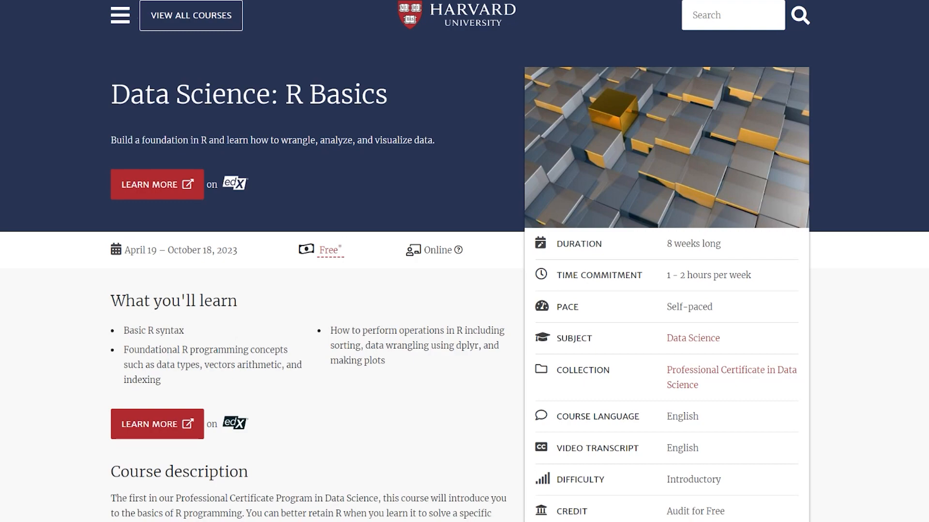
# Scroll through the free R Basics, Probability and Visualization course pages.
pyautogui.scroll(-3)
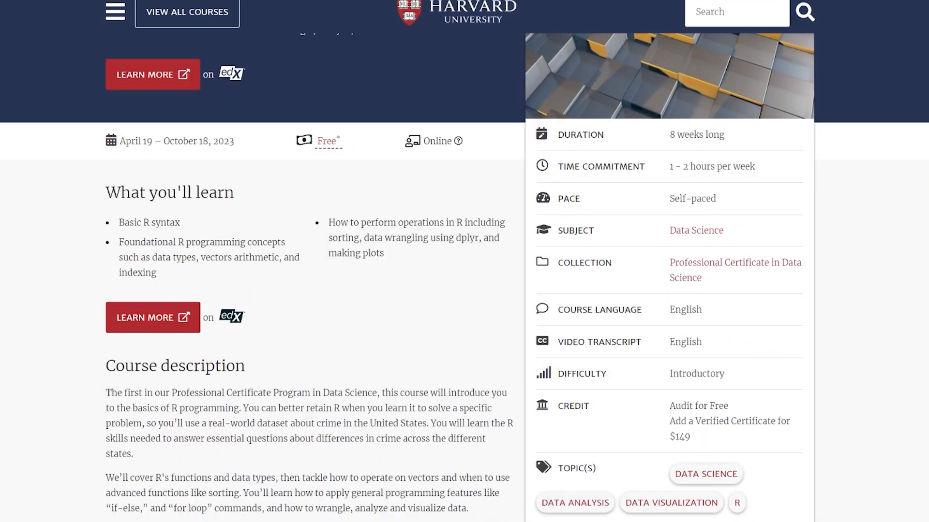
pyautogui.scroll(-3)
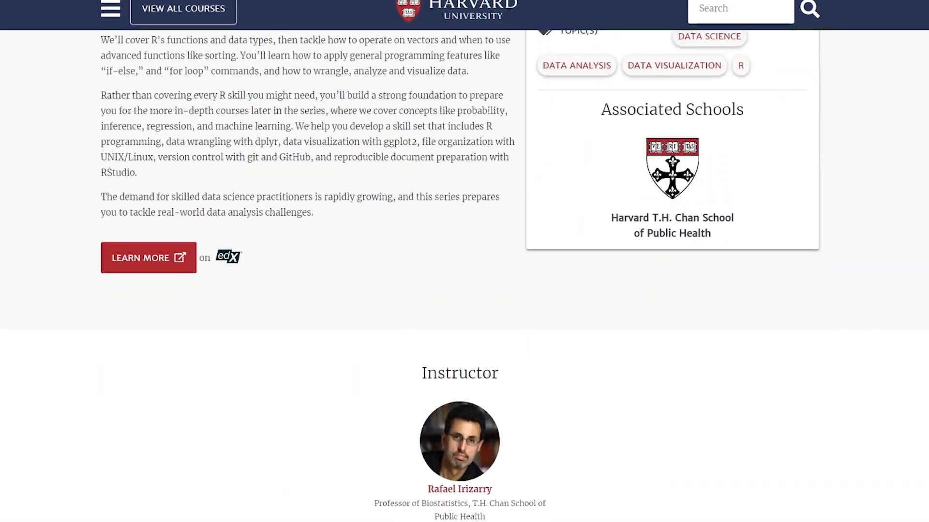
pyautogui.scroll(-3)
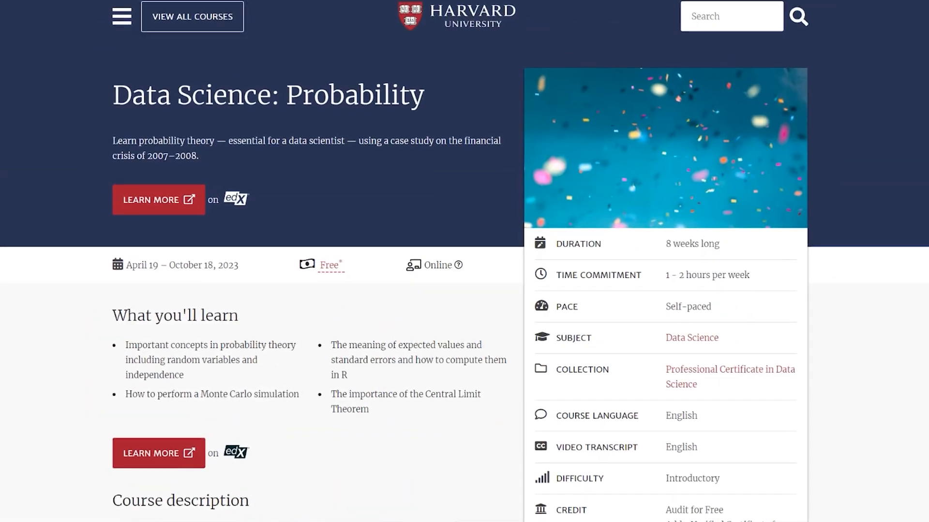
pyautogui.scroll(-3)
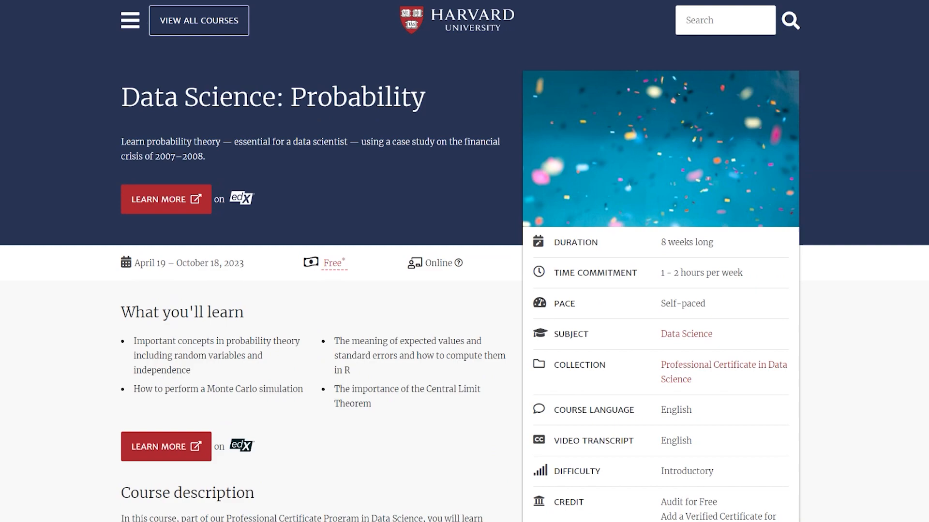
pyautogui.scroll(-3)
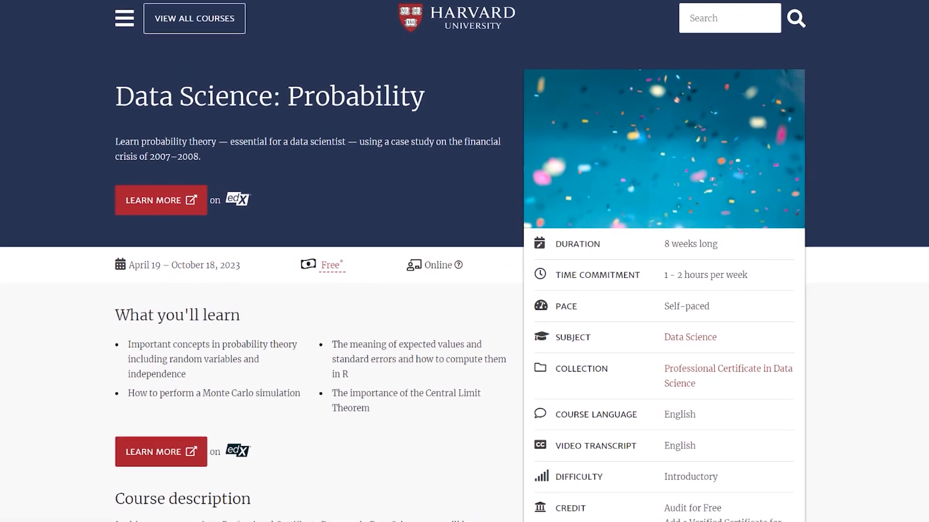
pyautogui.scroll(-3)
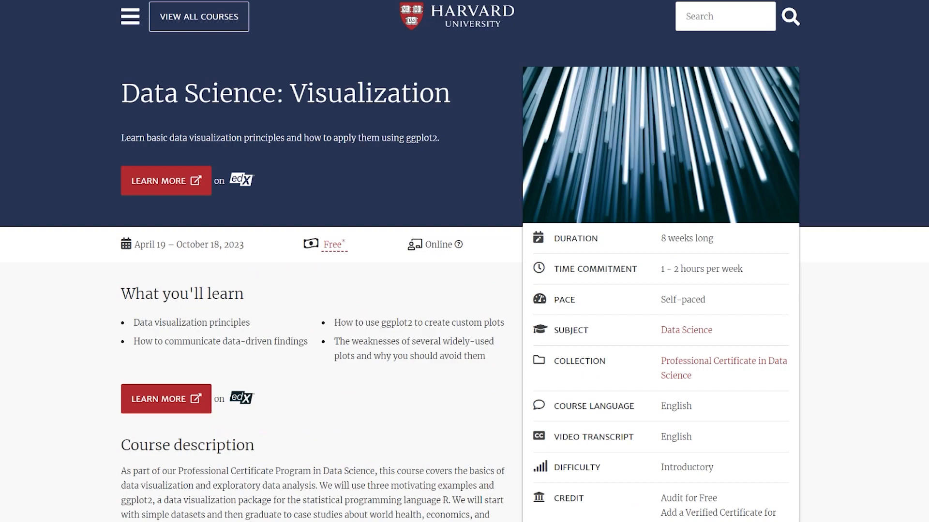
pyautogui.scroll(-3)
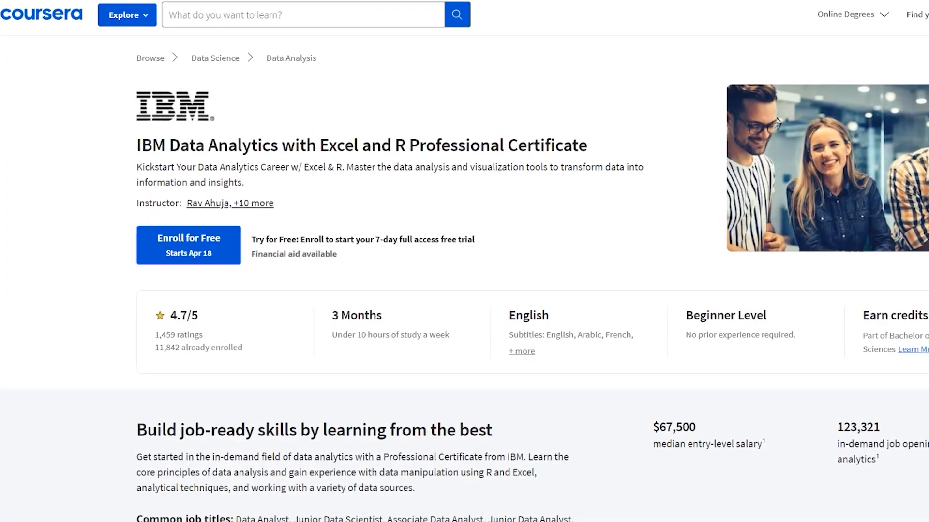
# Scroll the IBM Data Analytics with Excel and R overview and jump to its Courses list.
pyautogui.scroll(-3)
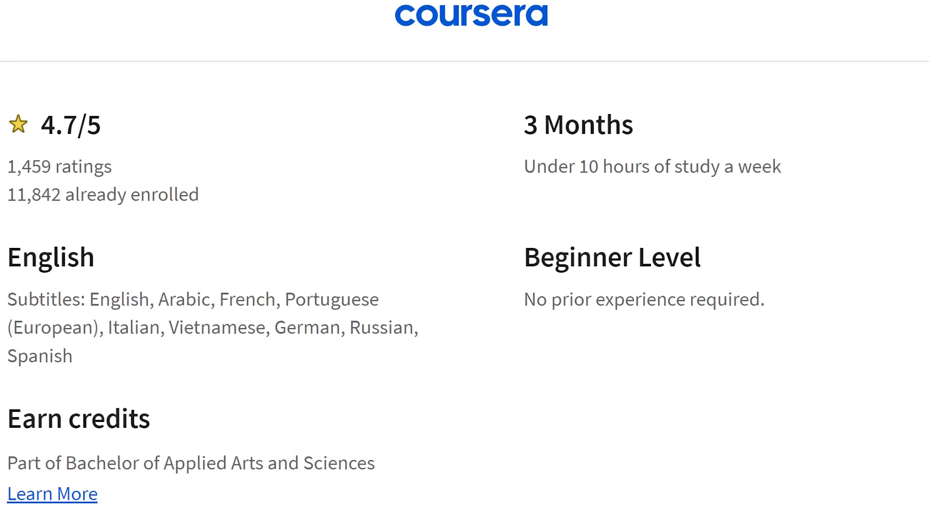
pyautogui.scroll(-3)
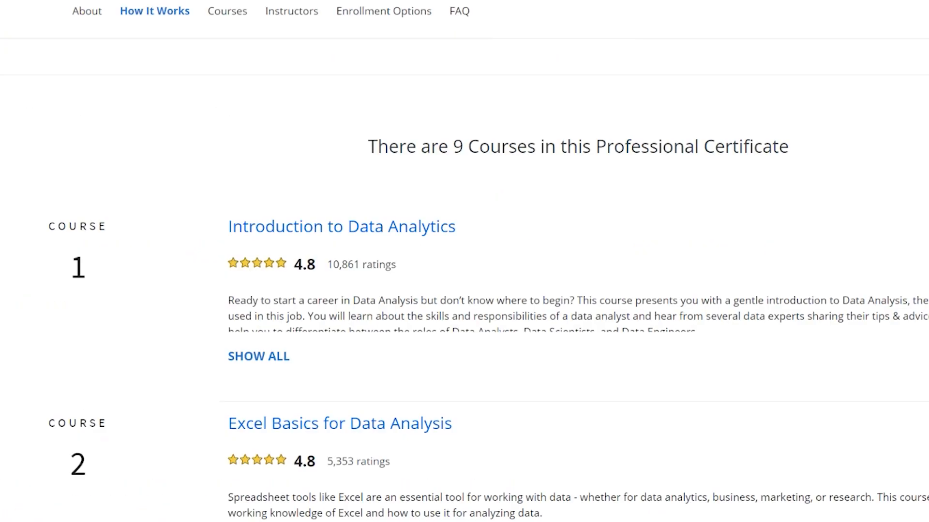
pyautogui.click(223, 10)
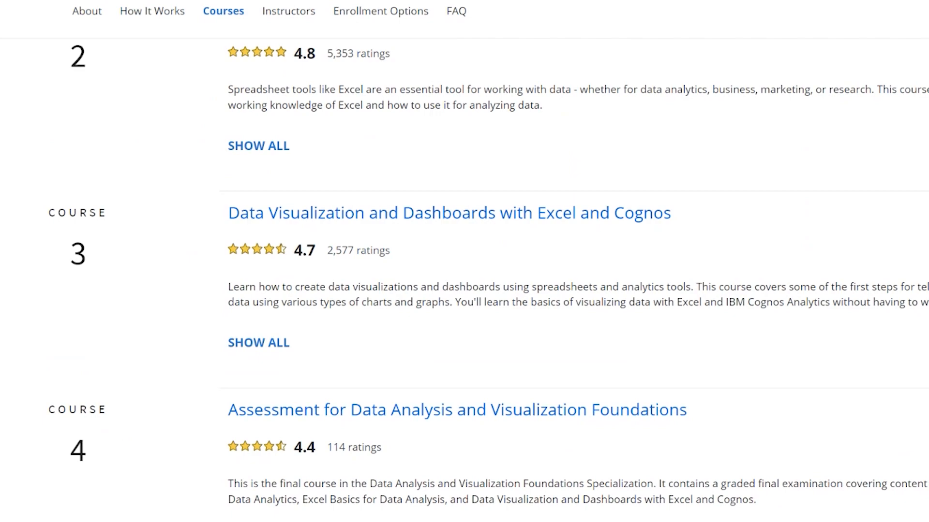
# Scroll through the certificate's nine included courses, 1 to 9.
pyautogui.scroll(-3)
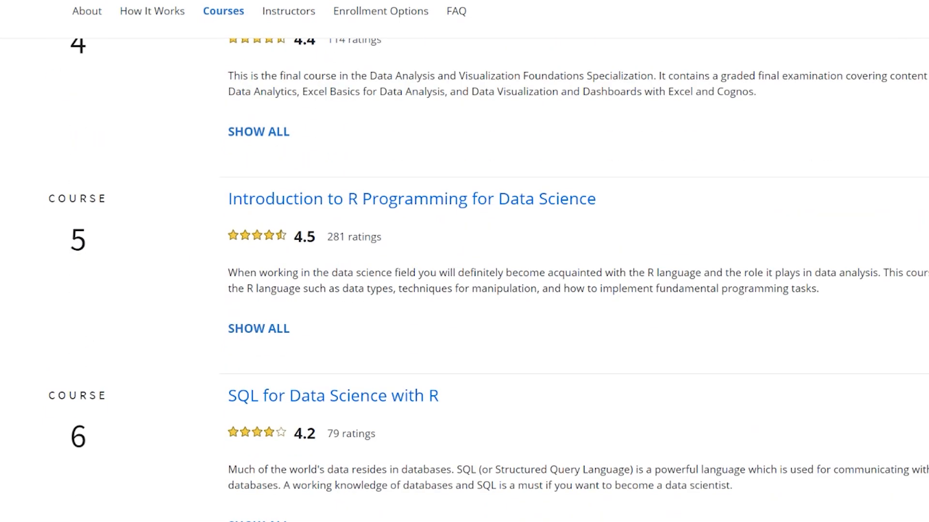
pyautogui.scroll(-3)
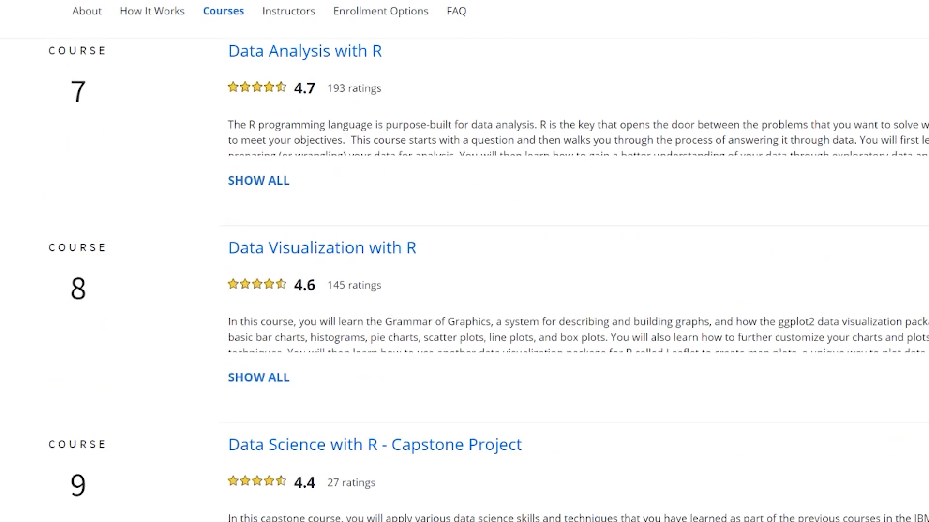
pyautogui.scroll(-3)
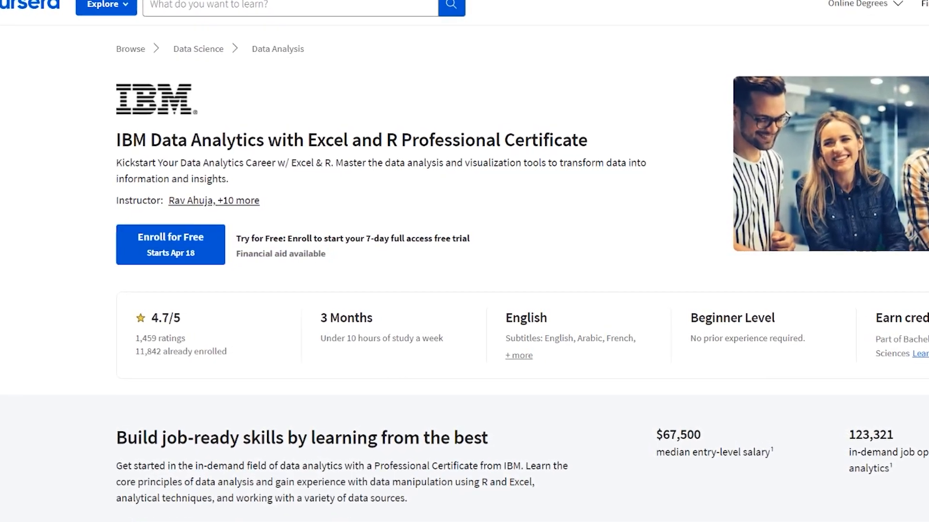
pyautogui.scroll(-3)
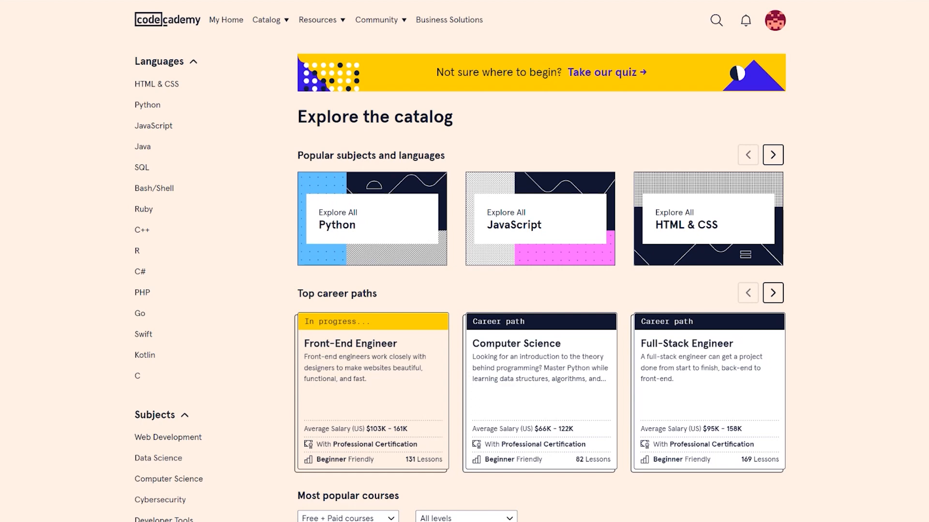
# Filter Codecademy's Data Science catalogue to show only free courses.
pyautogui.click(266, 19)
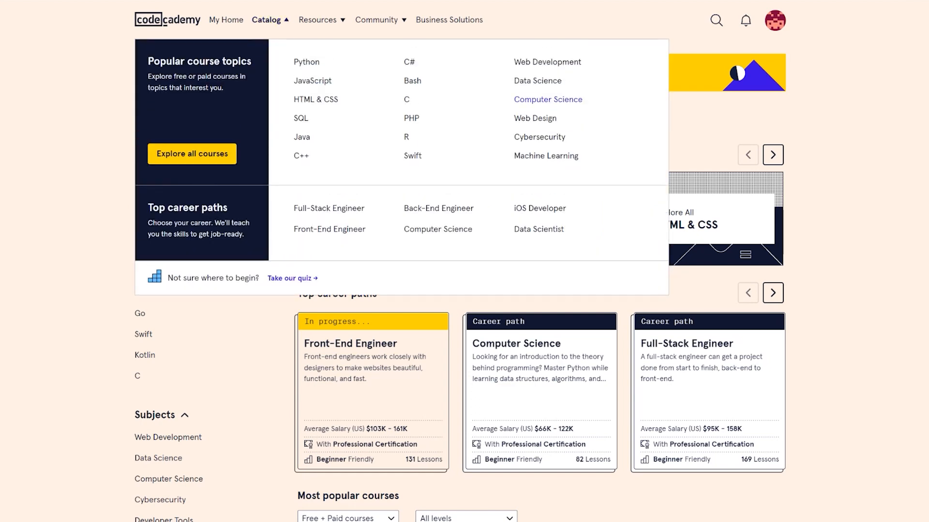
pyautogui.moveTo(537, 80)
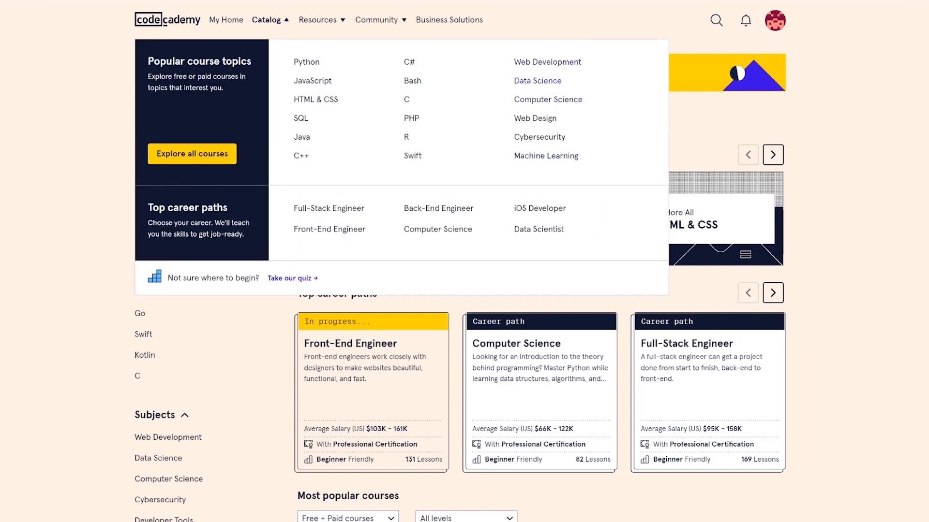
pyautogui.click(537, 80)
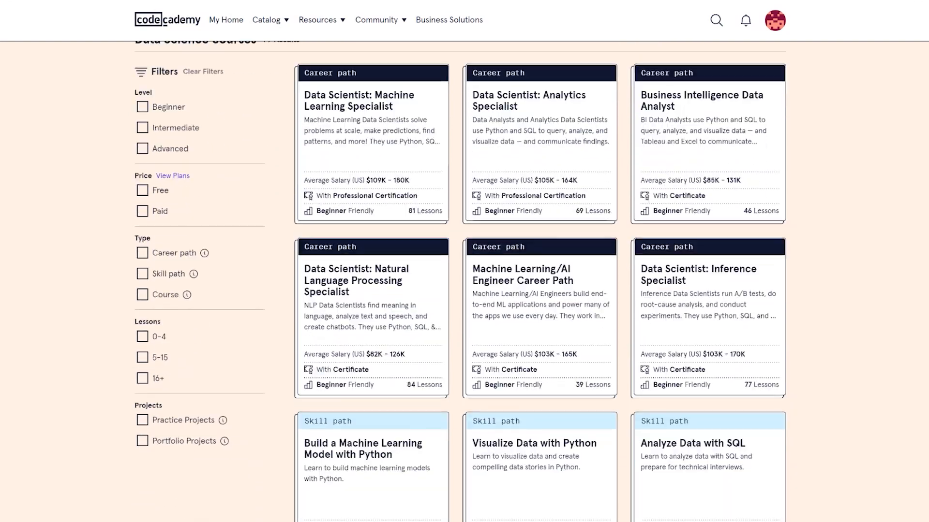
pyautogui.click(142, 190)
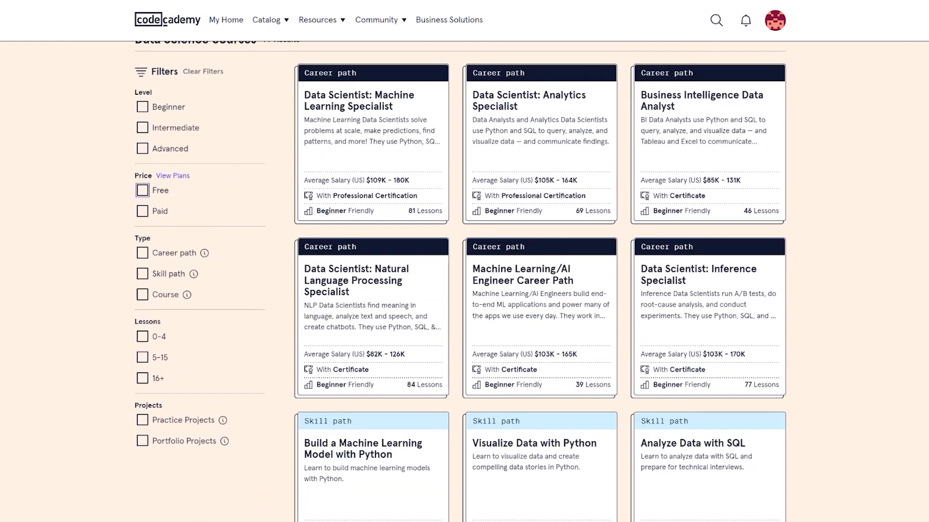
pyautogui.click(142, 216)
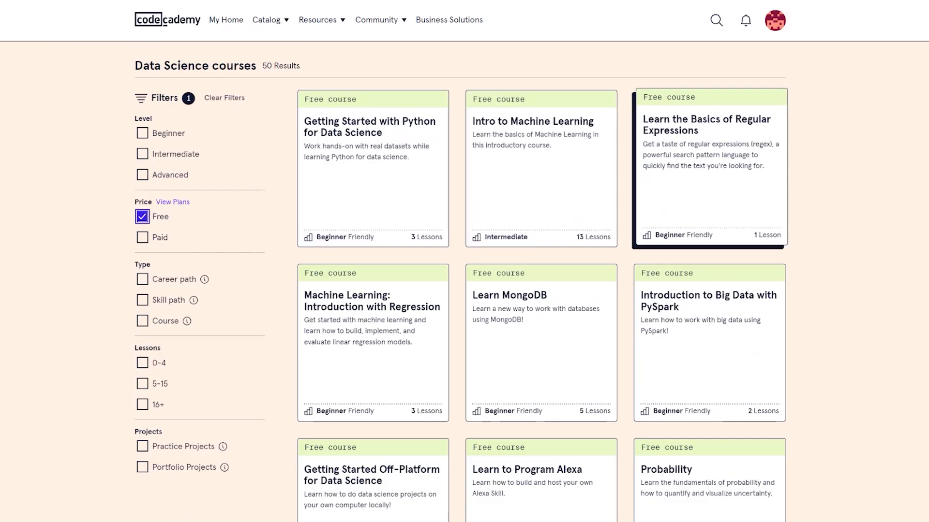
# Browse the free listings and open the Learn Tableau for Data Visualization course page.
pyautogui.scroll(-3)
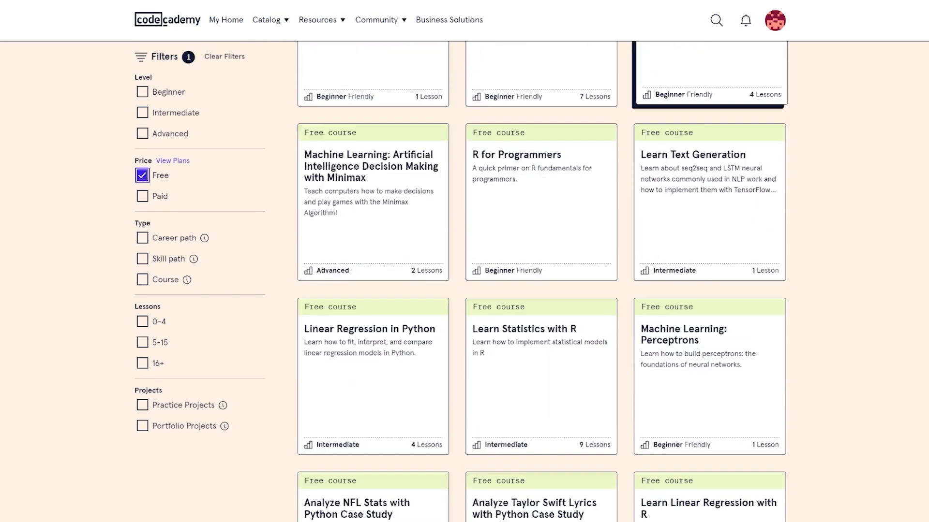
pyautogui.scroll(-3)
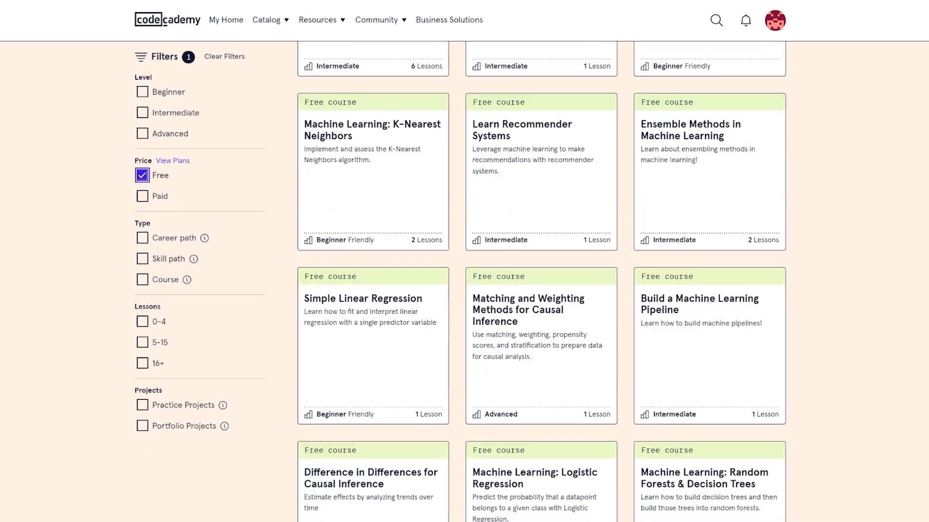
pyautogui.scroll(-3)
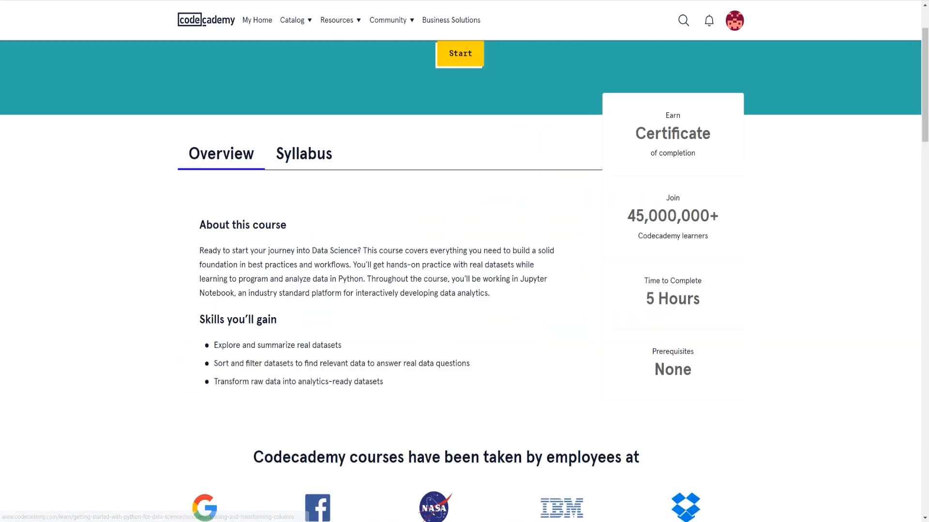
pyautogui.click(459, 53)
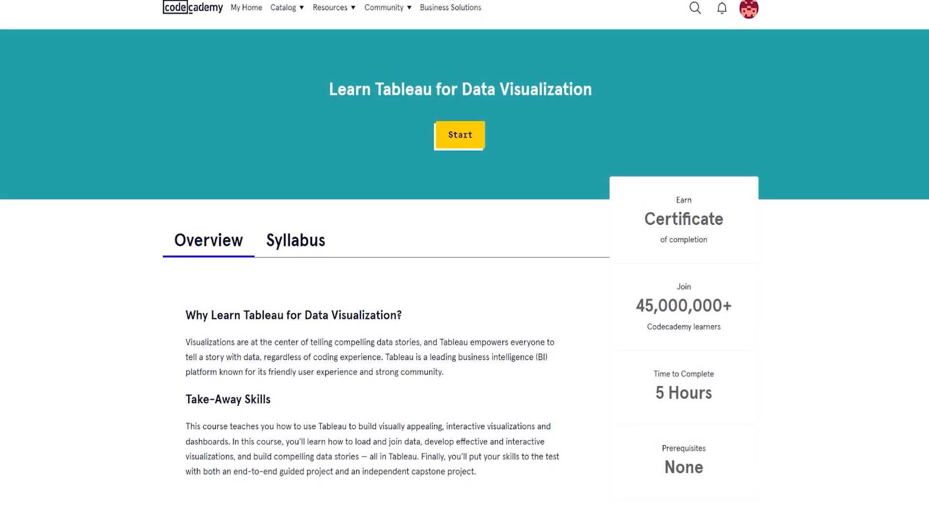
# View the Tableau course syllabus modules, then go to the Projects catalogue via Resources.
pyautogui.click(295, 241)
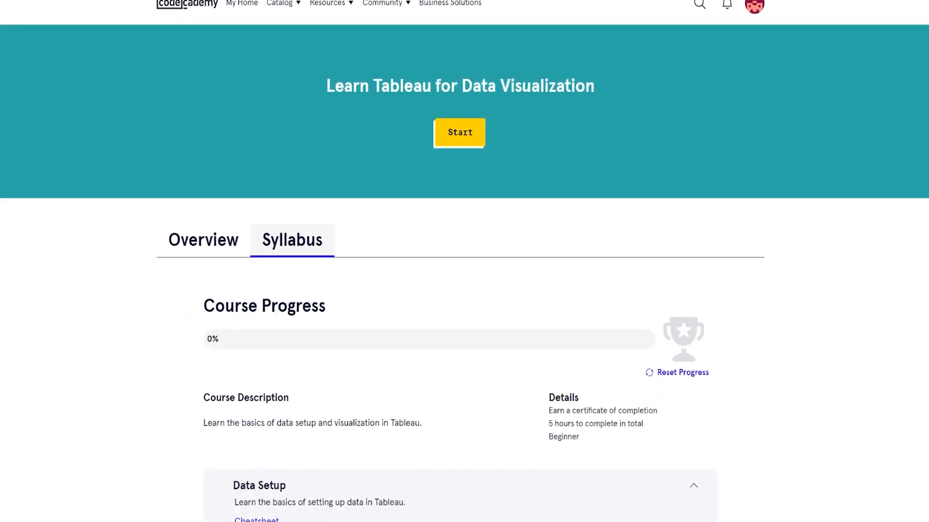
pyautogui.scroll(-3)
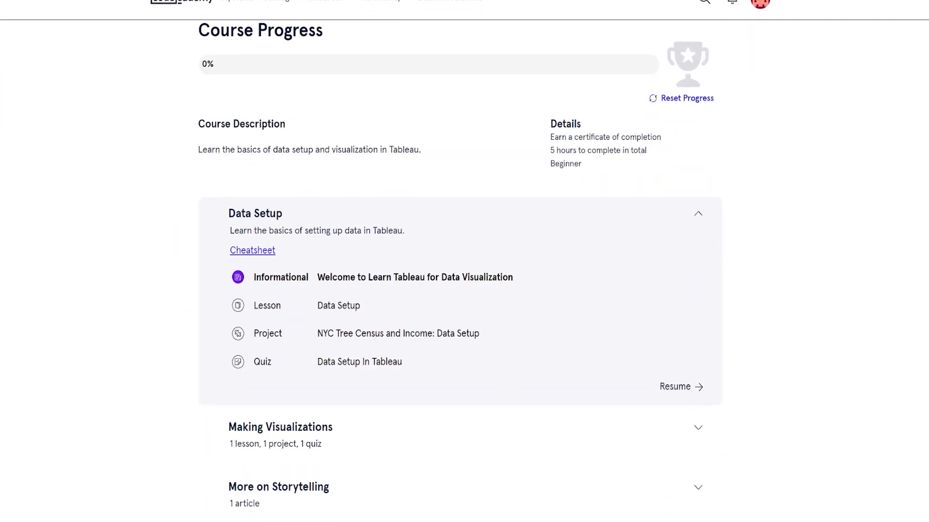
pyautogui.click(299, 19)
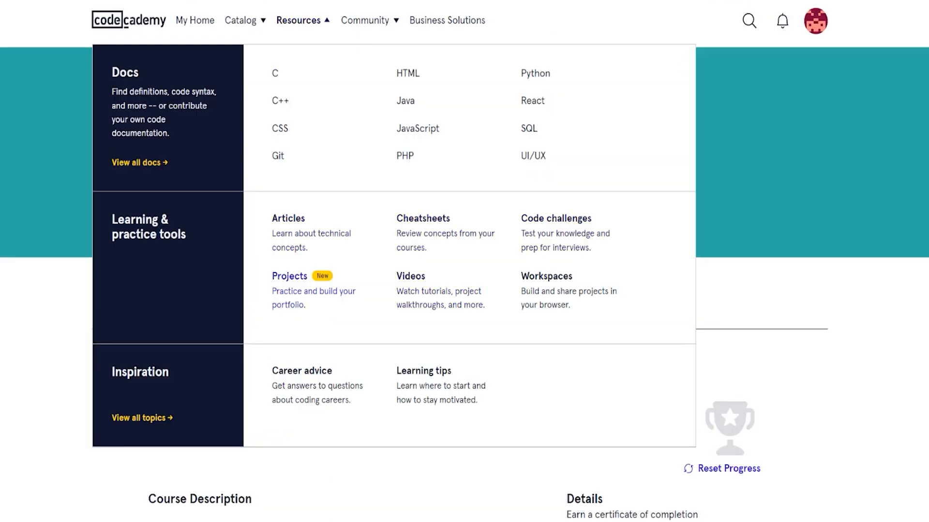
pyautogui.click(289, 275)
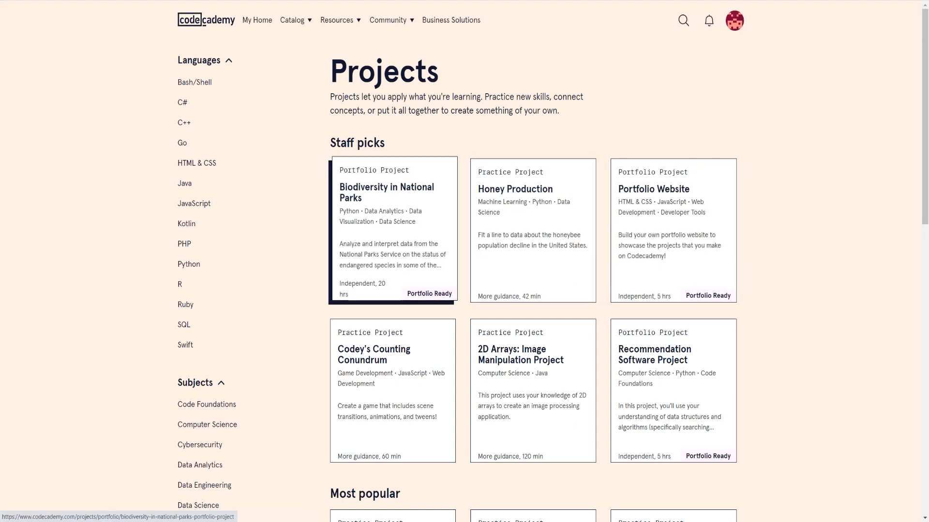
# Scroll Udacity's Data Analysis and Visualization page through R, regression topics and prerequisites.
pyautogui.scroll(-3)
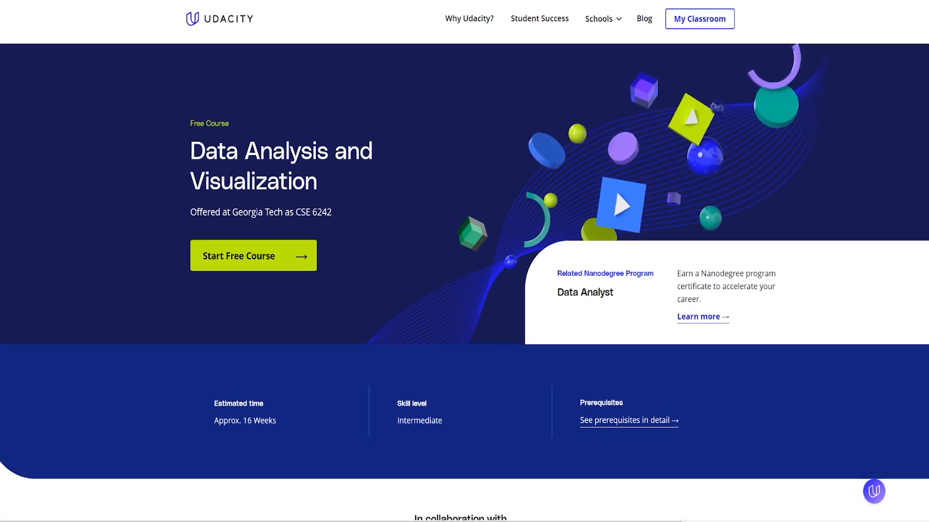
pyautogui.scroll(-3)
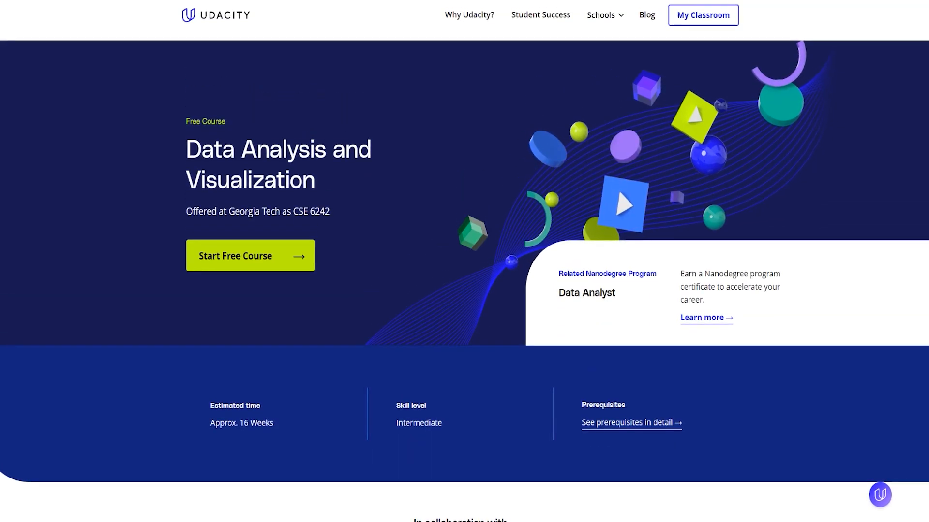
pyautogui.scroll(-3)
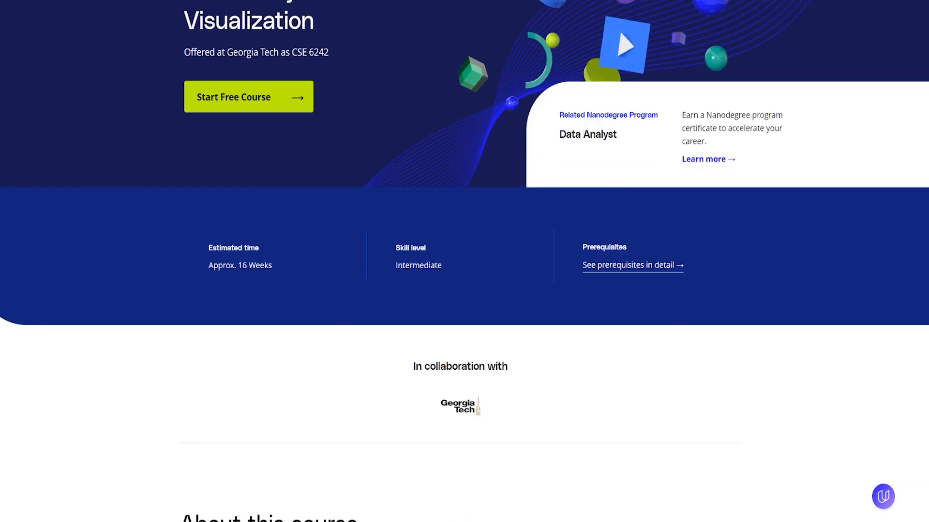
pyautogui.scroll(-3)
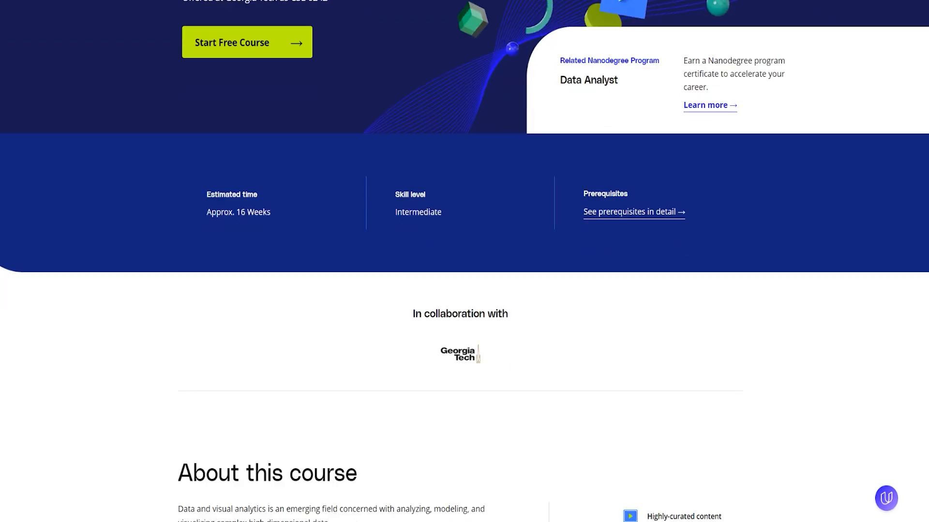
pyautogui.scroll(-3)
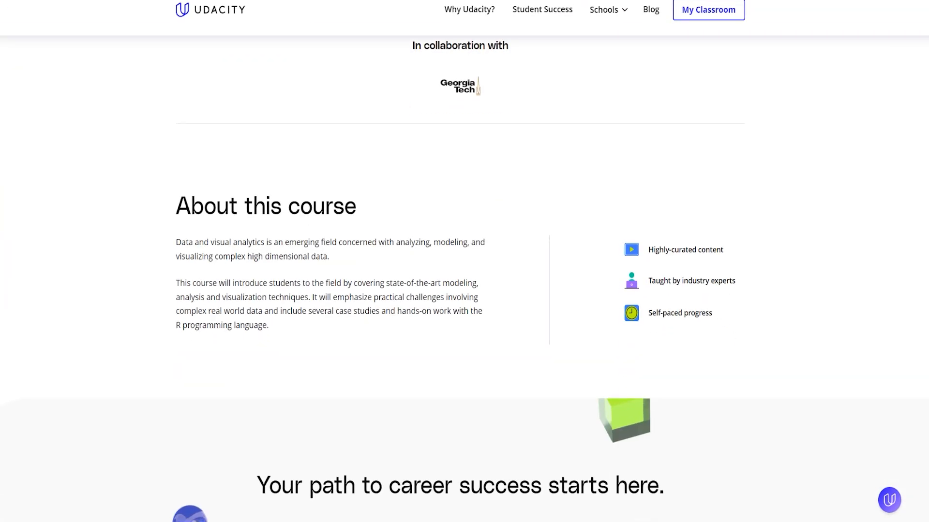
pyautogui.scroll(-3)
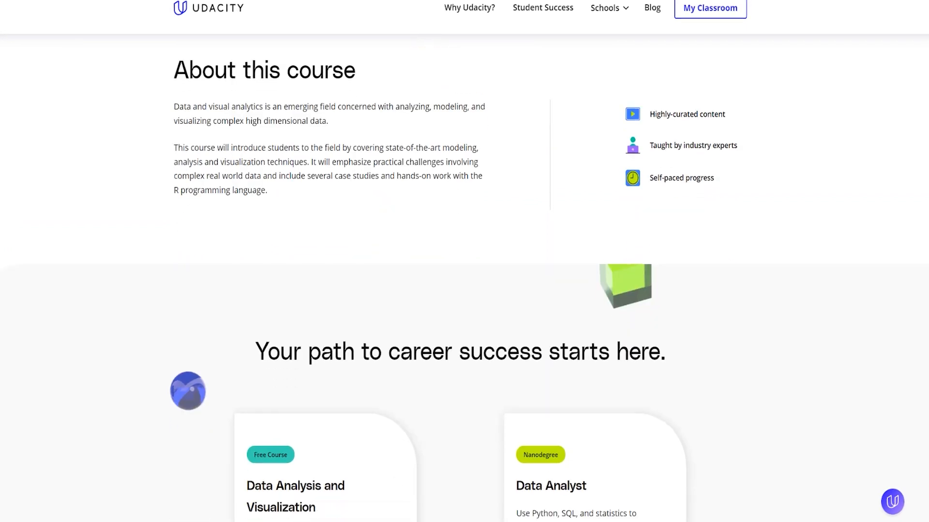
pyautogui.scroll(-3)
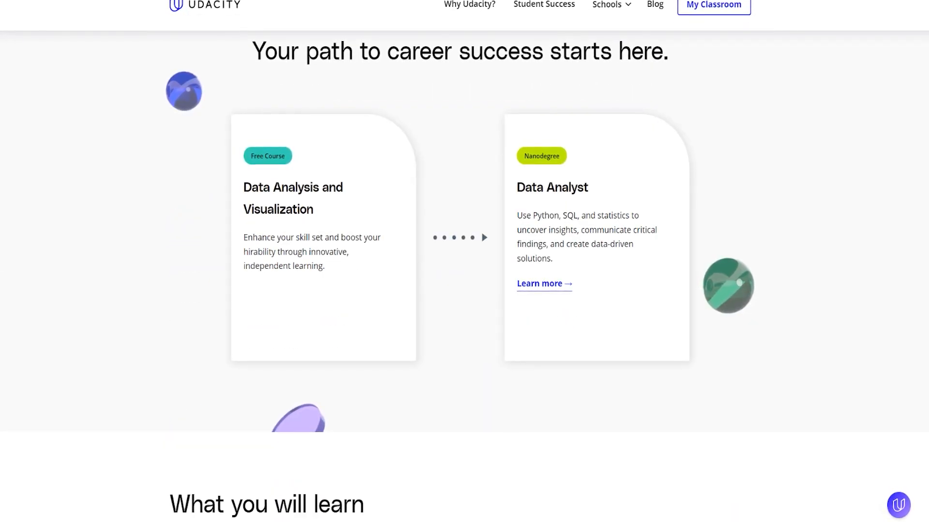
pyautogui.scroll(-3)
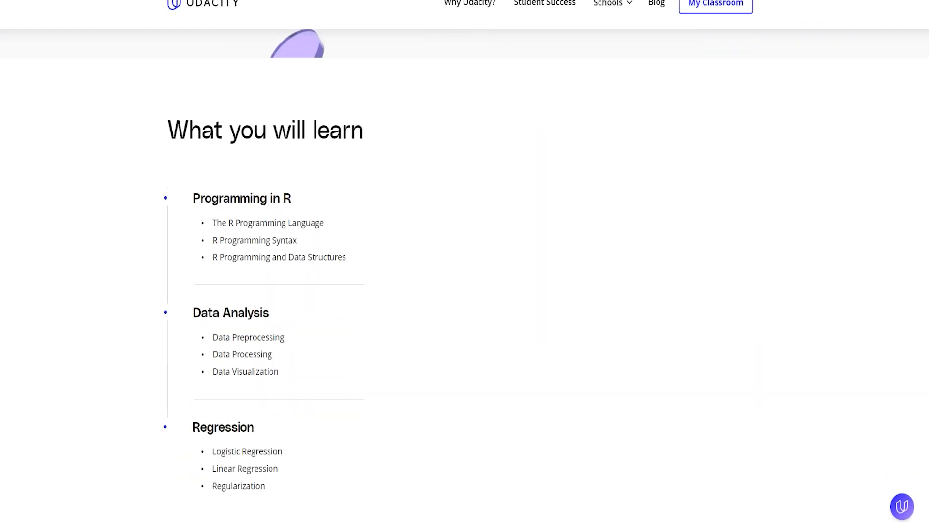
pyautogui.scroll(-3)
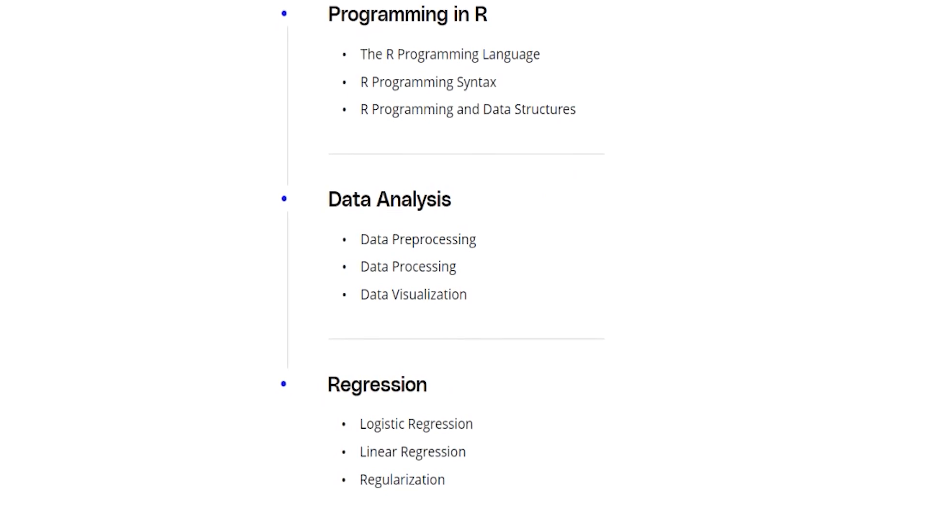
pyautogui.scroll(-3)
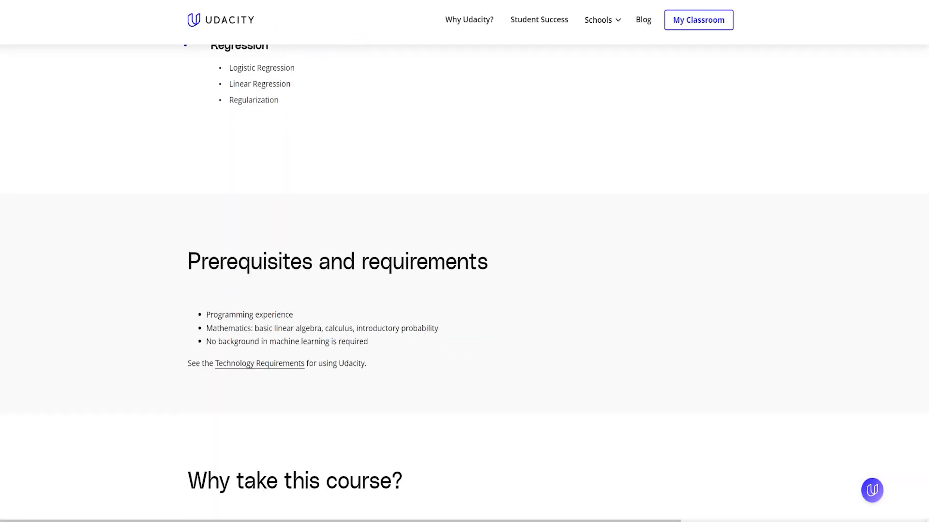
pyautogui.scroll(-3)
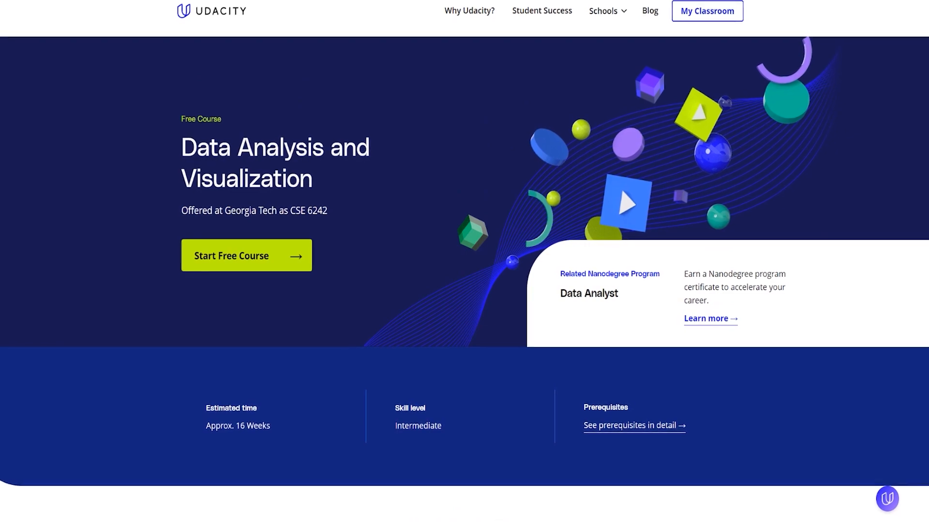
# Bring up the IBM Data Analyst Professional Certificate landing page on Coursera.
pyautogui.scroll(-3)
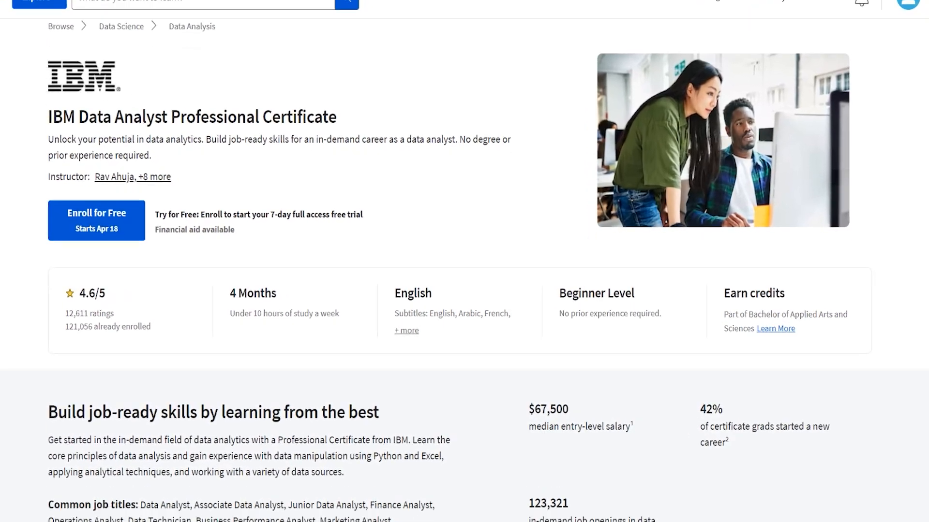
# Scroll to the Courses section and read the certificate's nine listed courses.
pyautogui.scroll(-3)
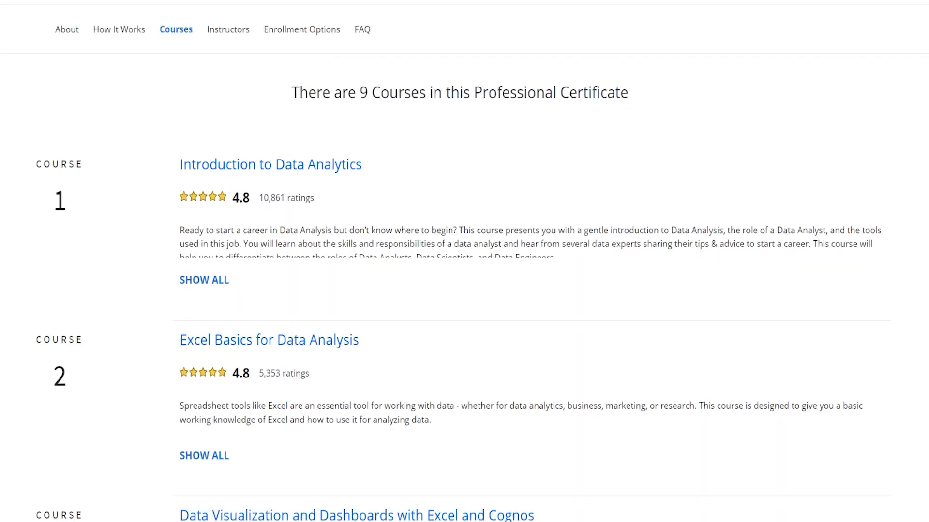
pyautogui.scroll(-3)
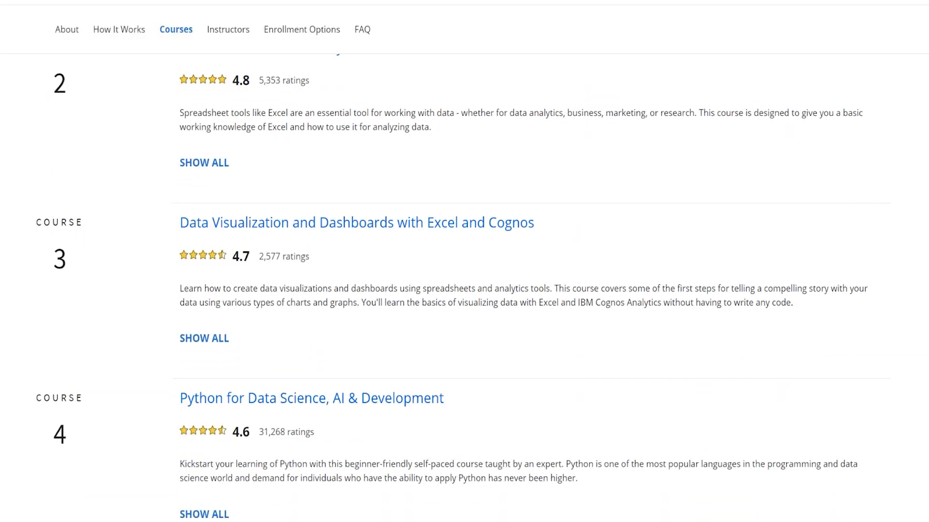
pyautogui.scroll(-3)
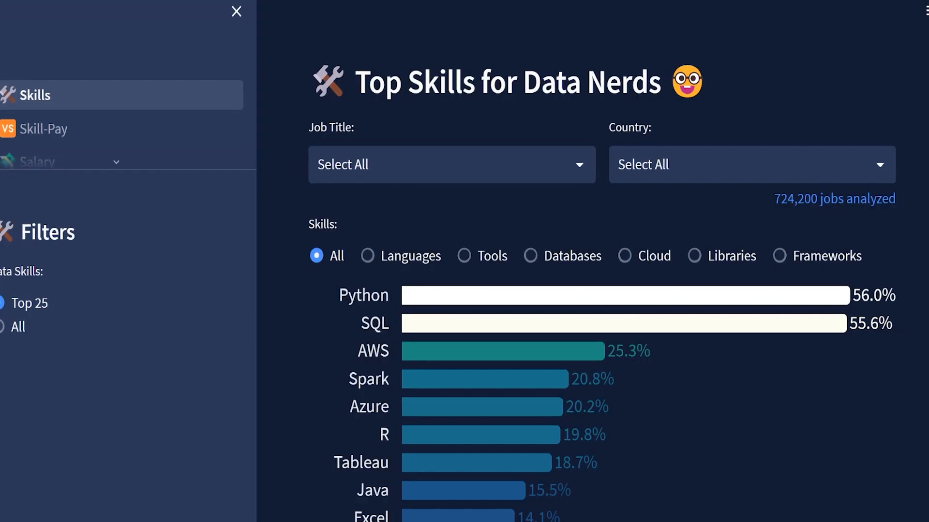
# Filter the skills dashboard to Data Analyst jobs (SQL first at 49.2%) and scroll to course 9.
pyautogui.click(449, 165)
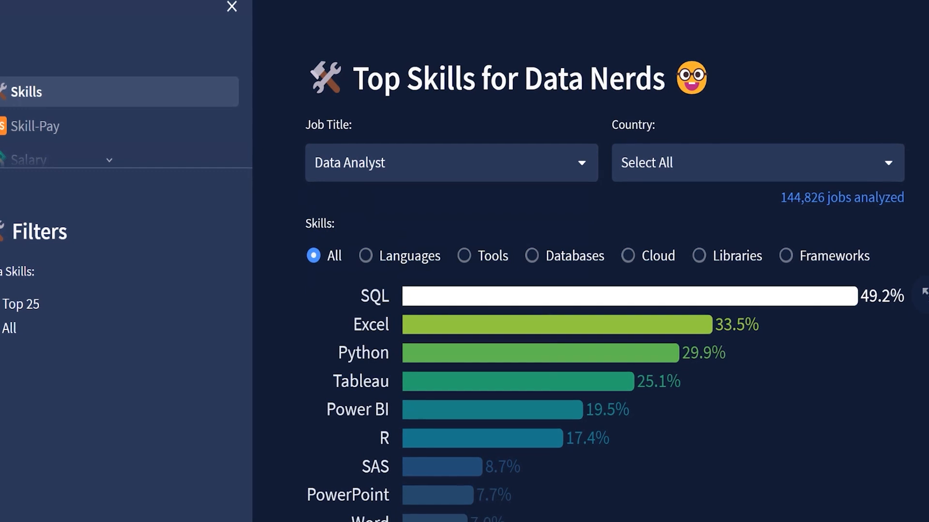
pyautogui.moveTo(539, 353)
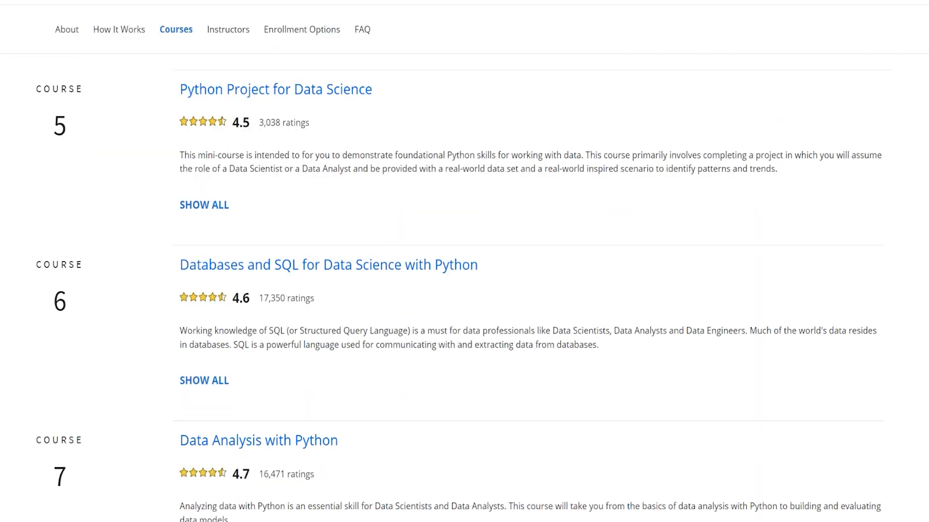
pyautogui.scroll(-3)
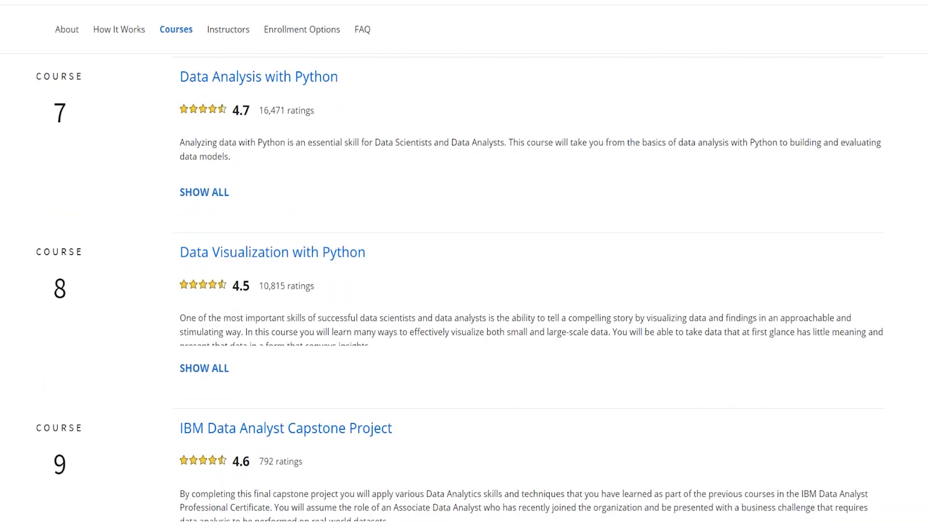